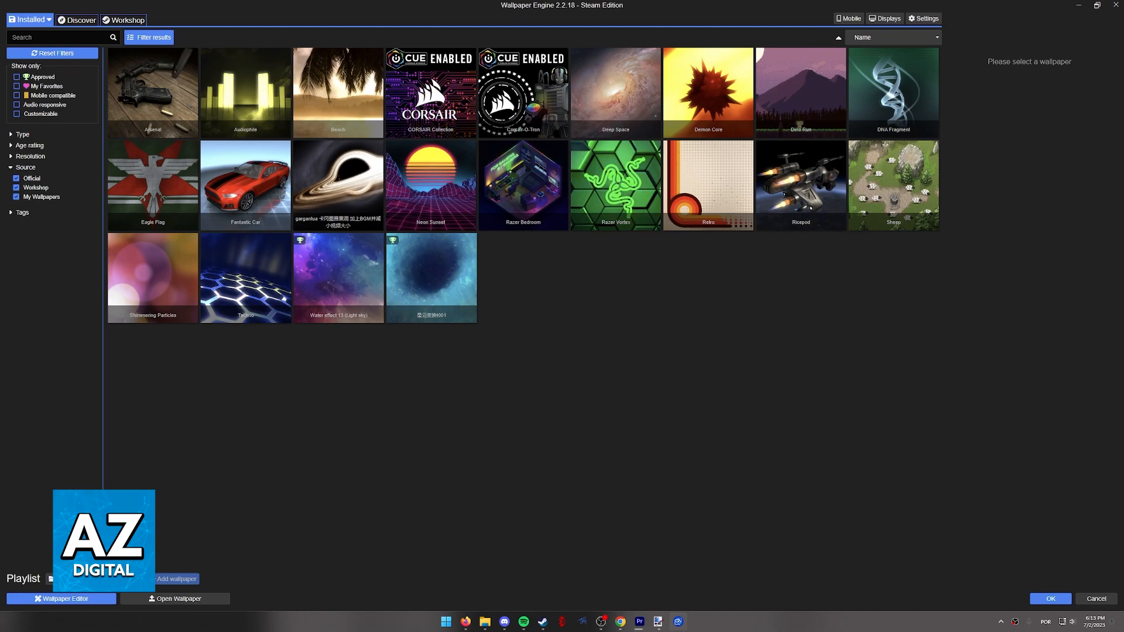
Switch to the Workshop tab to browse the year's most popular community wallpapers.
left_click(123, 19)
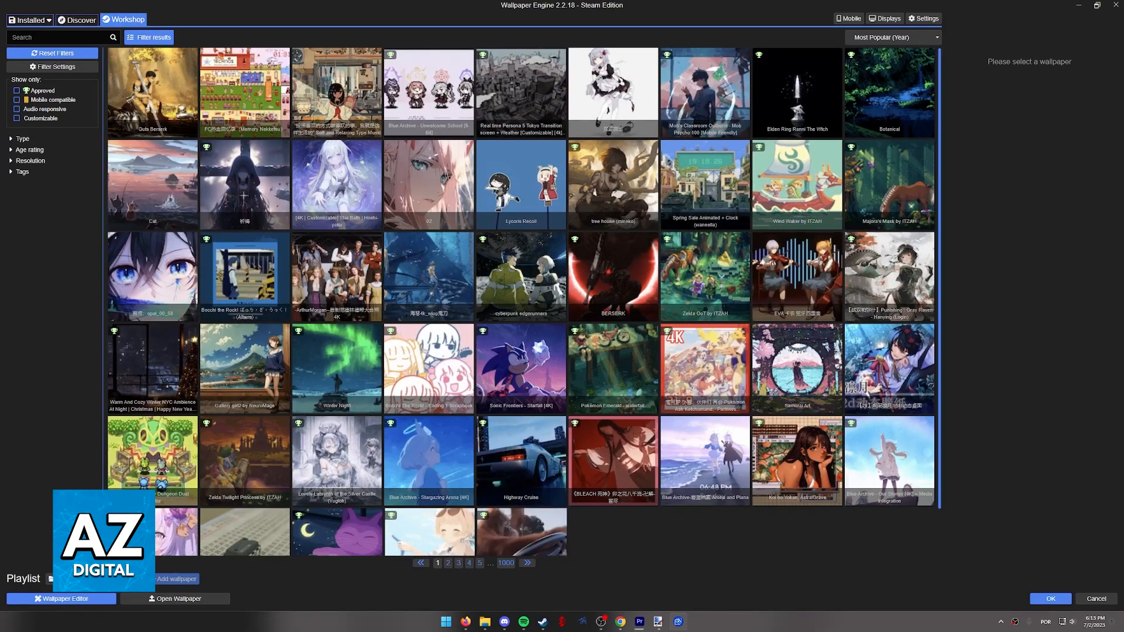
Expand the Tags section in the Workshop filter sidebar.
scroll("down", 3)
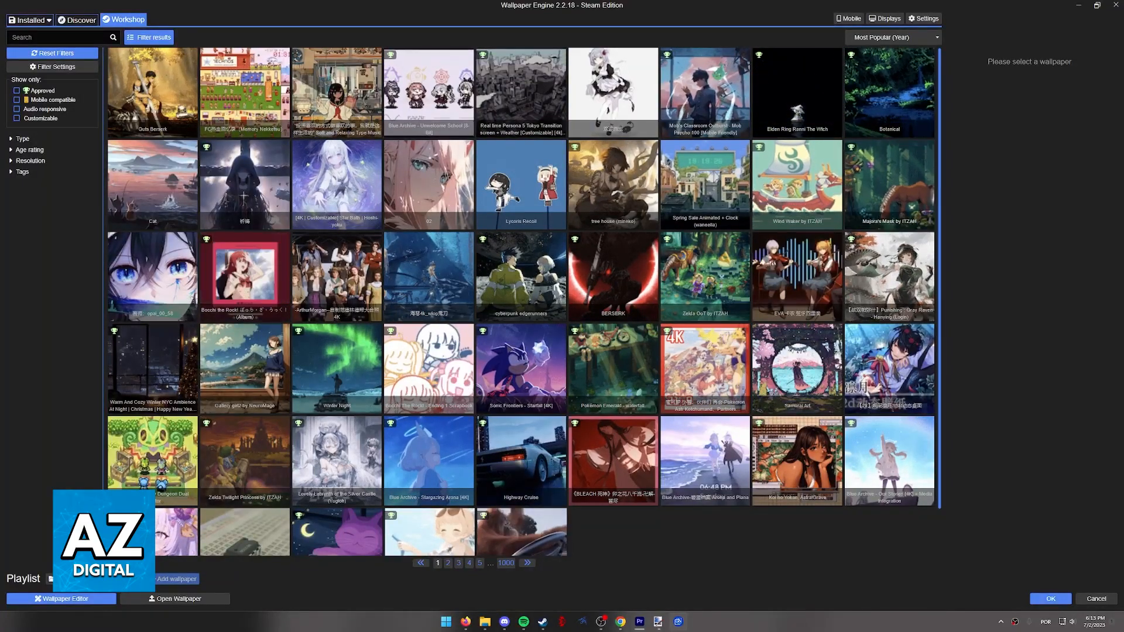
left_click(22, 172)
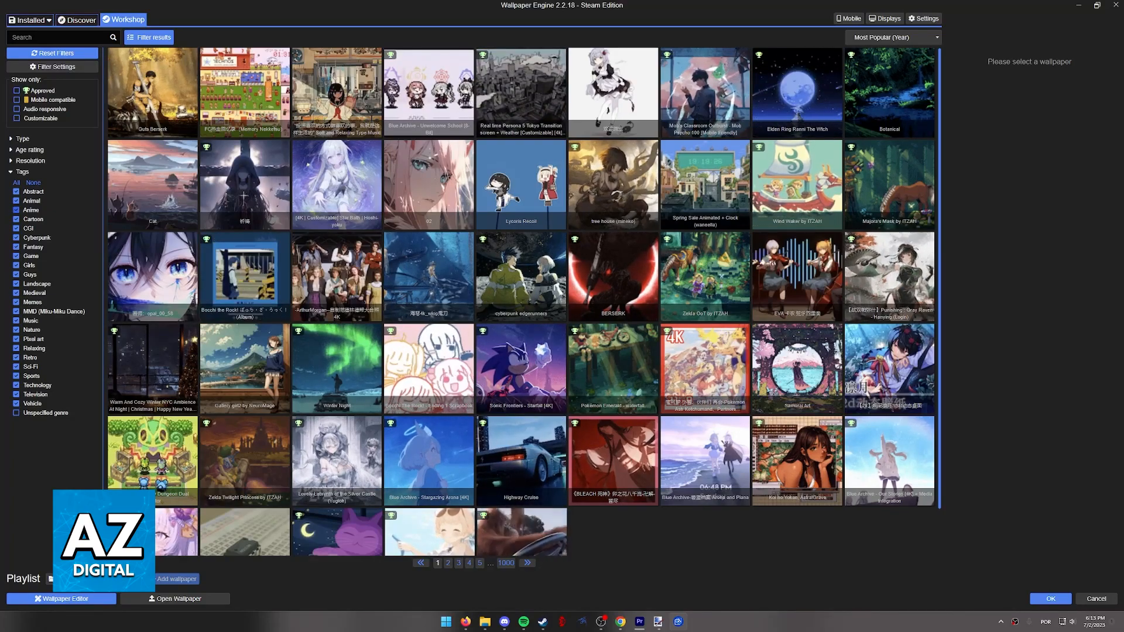
Untick the Anime tag and scroll through the filtered Workshop results.
left_click(148, 36)
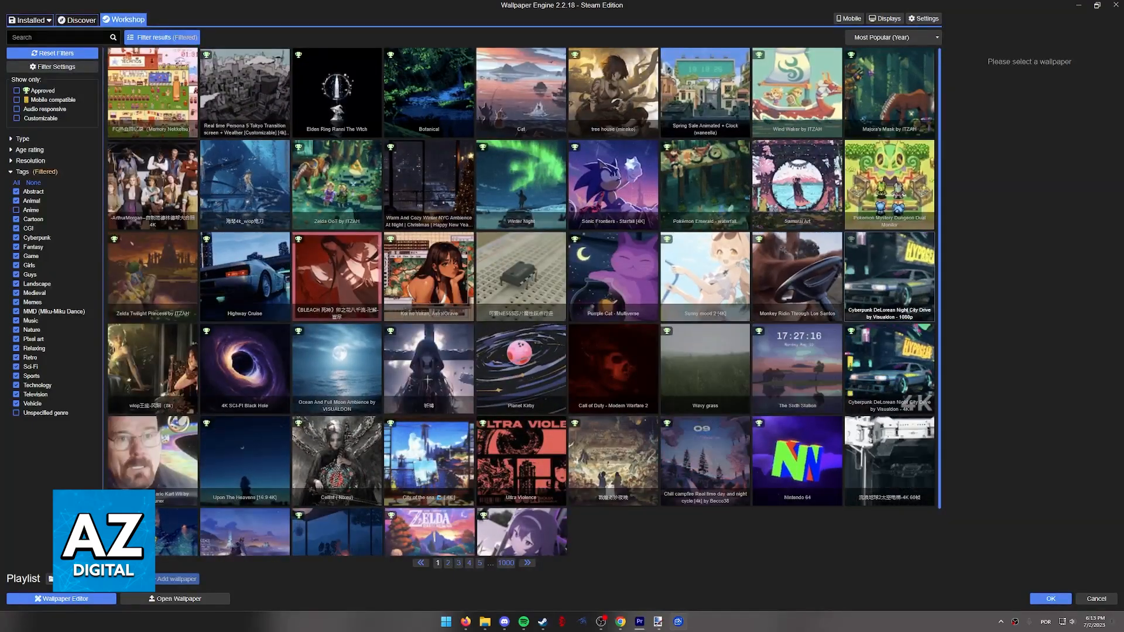
scroll("down", 3)
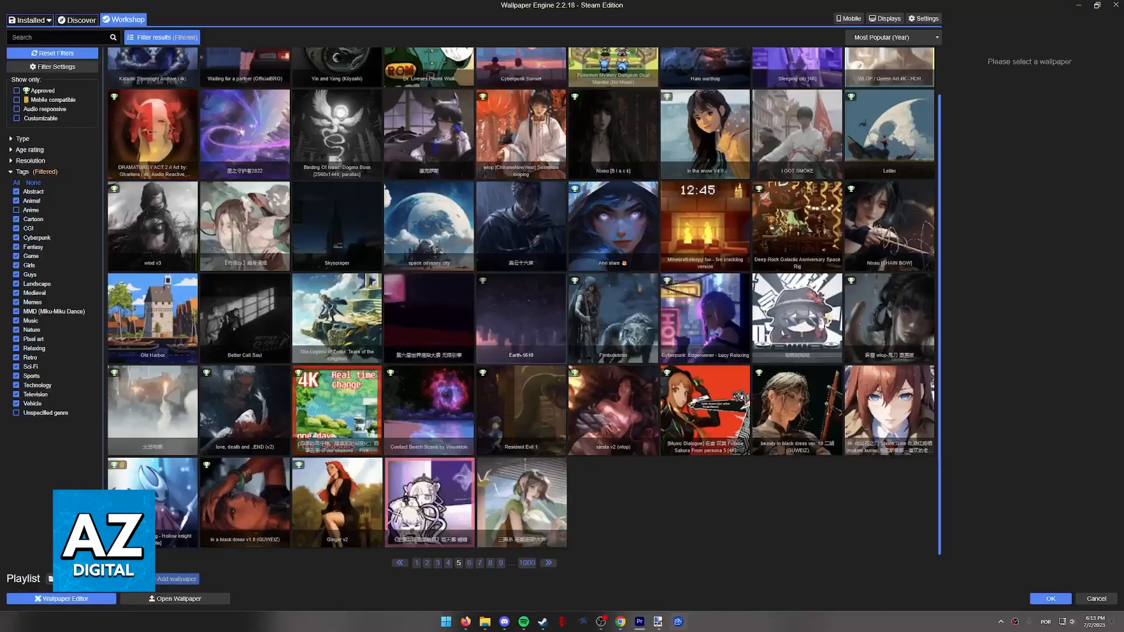
scroll("down", 3)
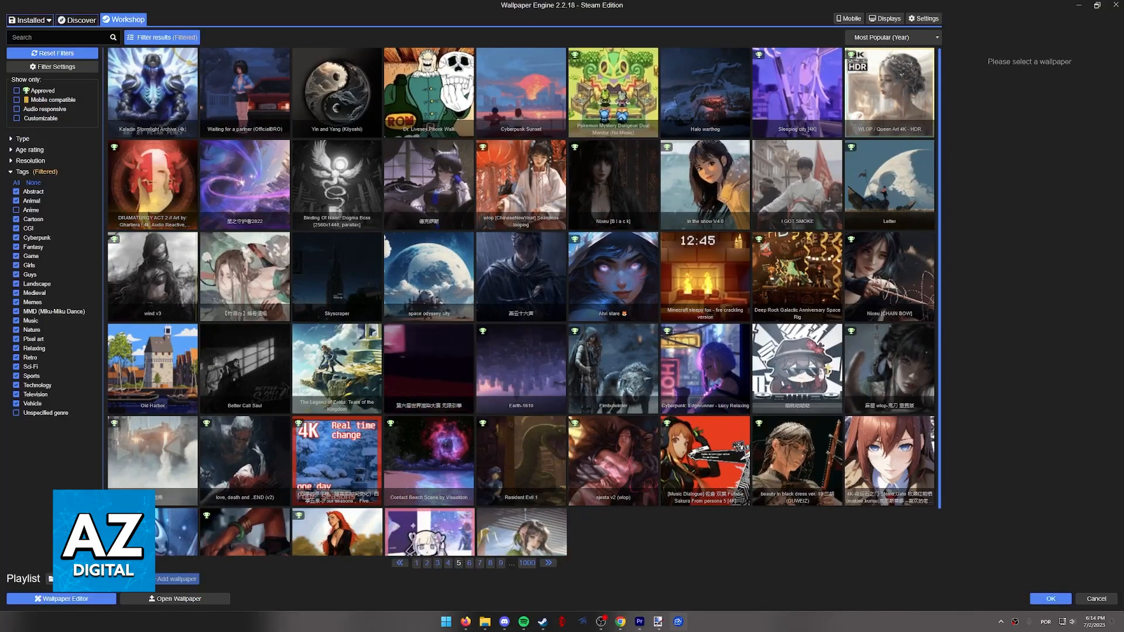
Return to page 1, jump to page 9, then open the Discover page.
left_click(16, 182)
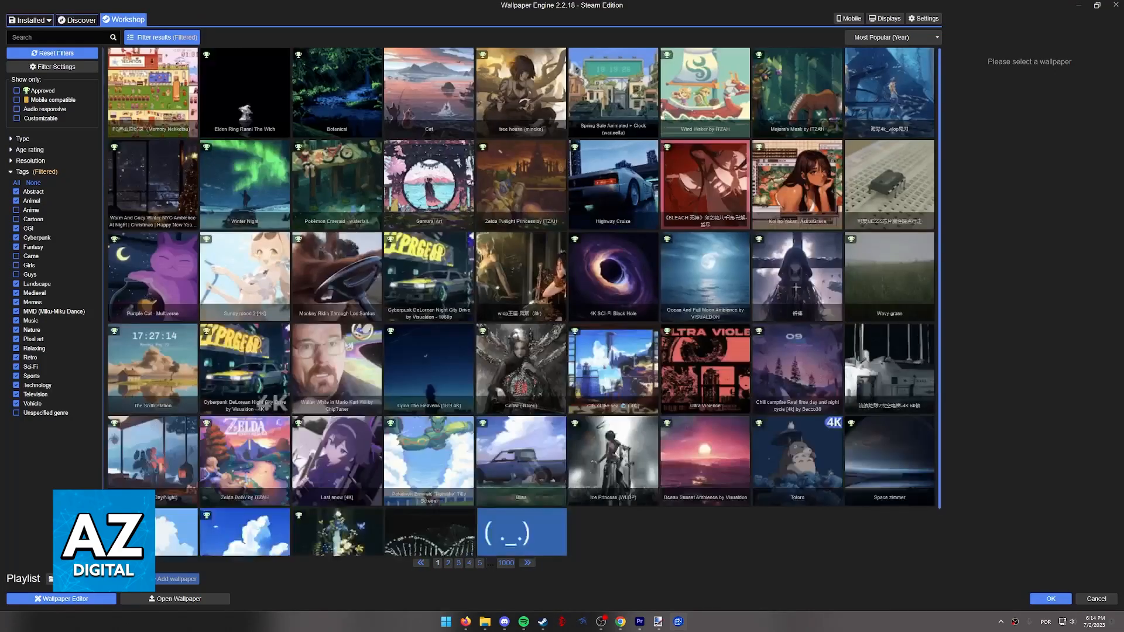
scroll("down", 3)
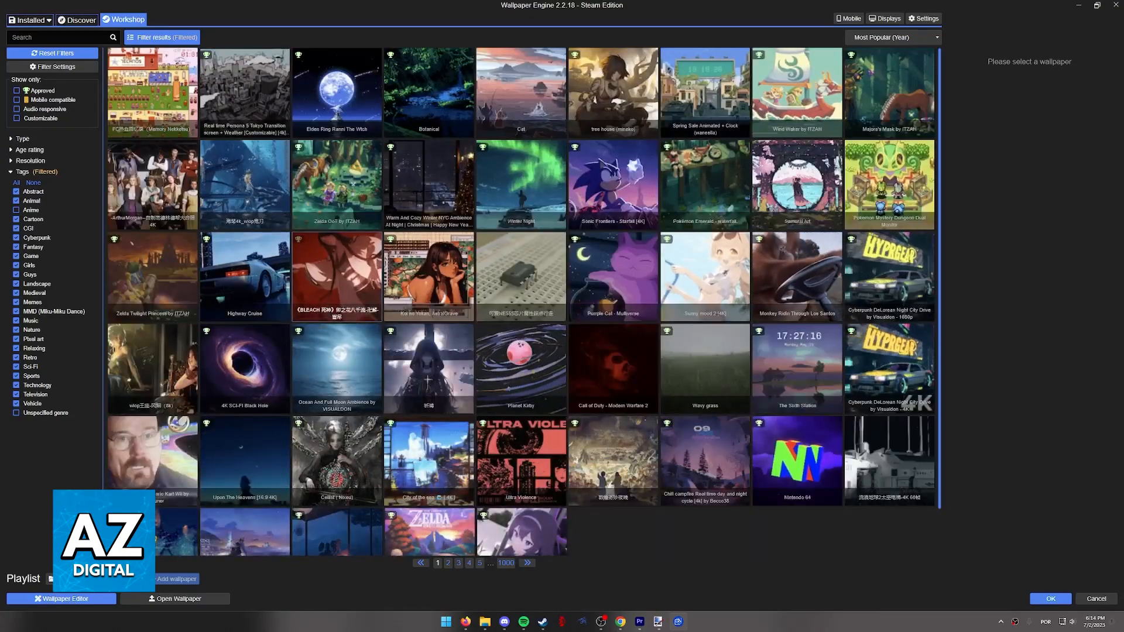
left_click(448, 563)
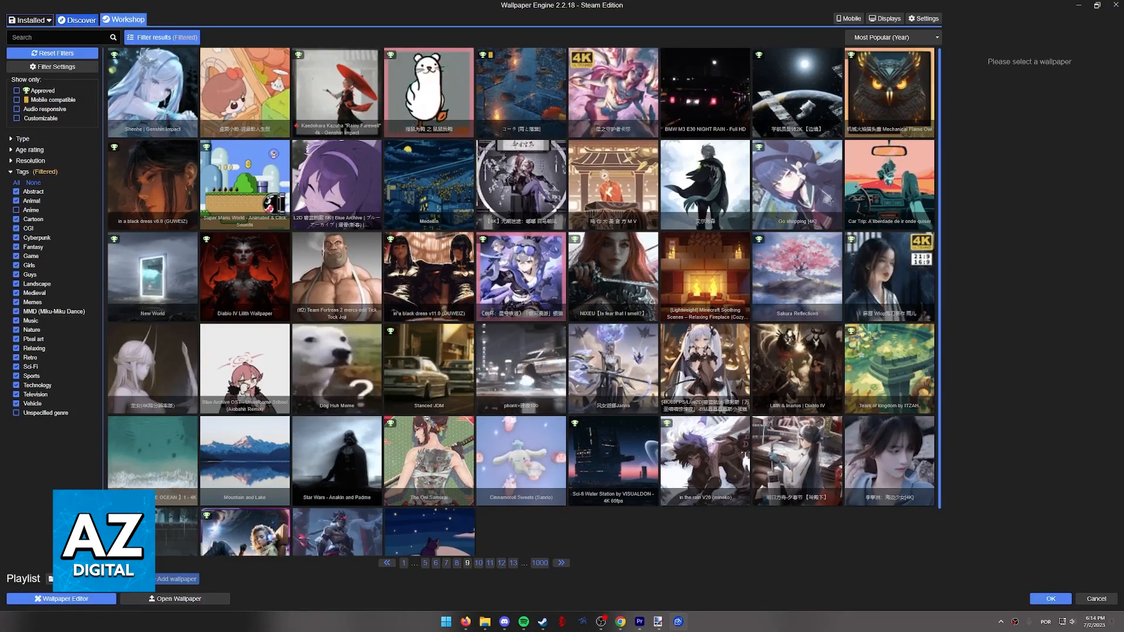
left_click(79, 20)
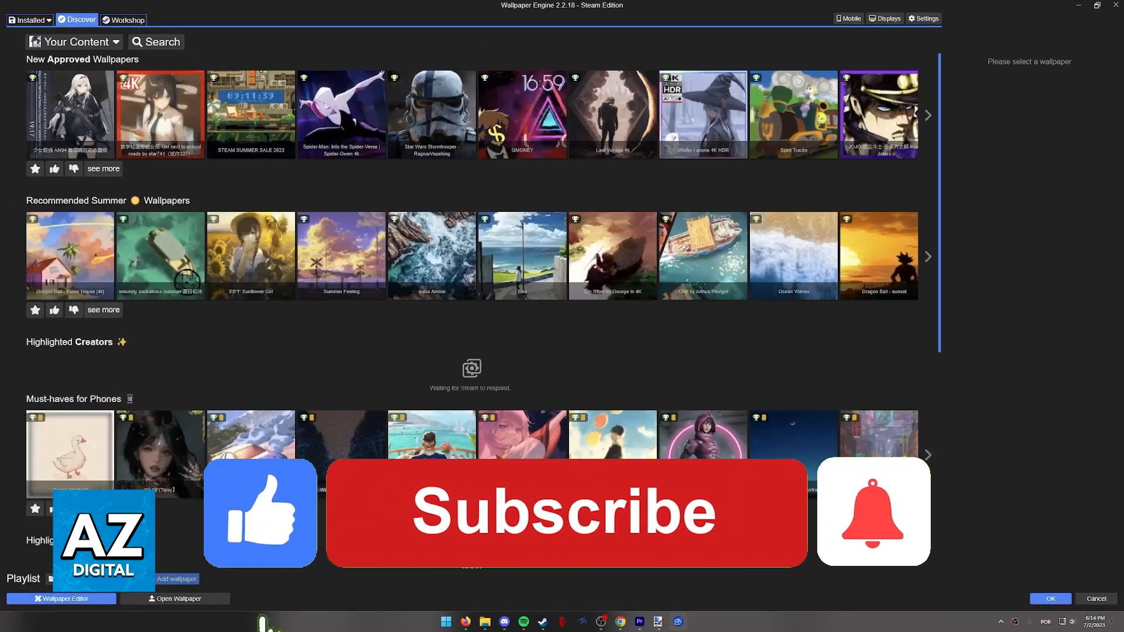